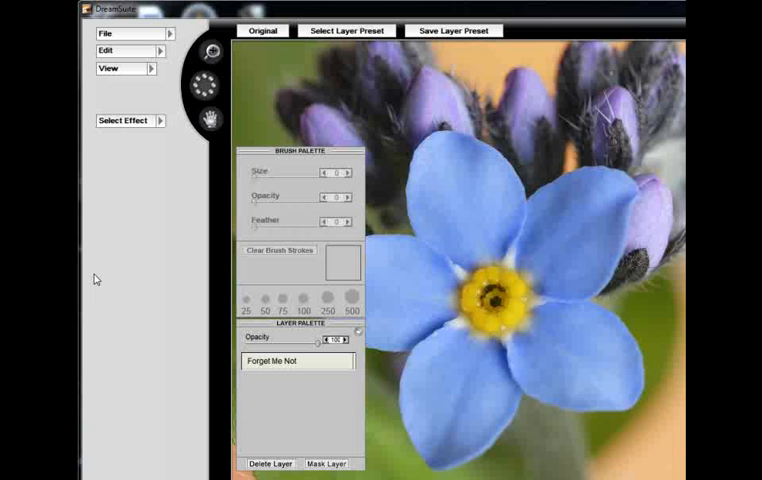
Step: Browse the File, Edit and View menus, then add a Photo Tone effect from Photo Effects
left_click(106, 33)
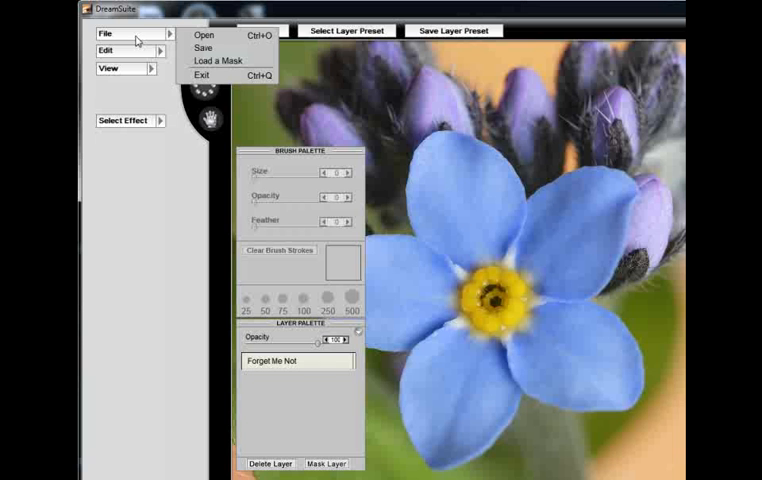
mouse_move(232, 42)
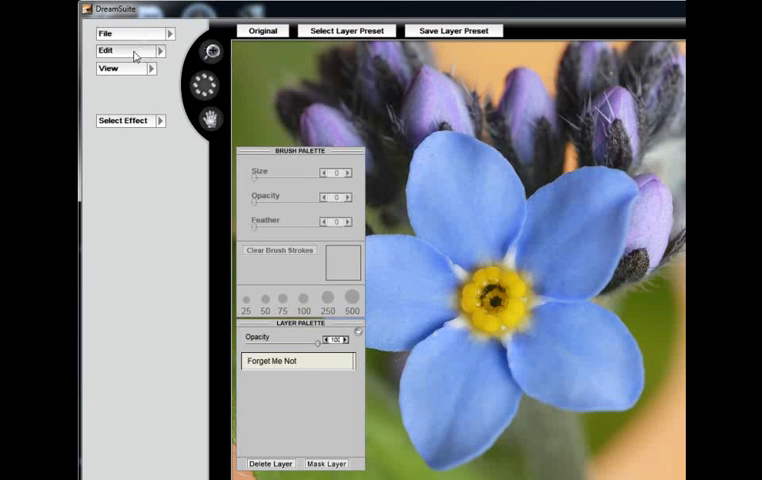
left_click(104, 51)
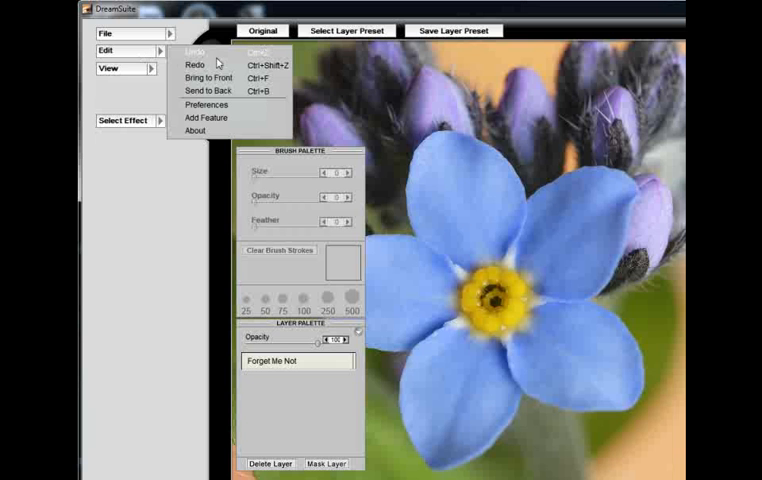
mouse_move(197, 65)
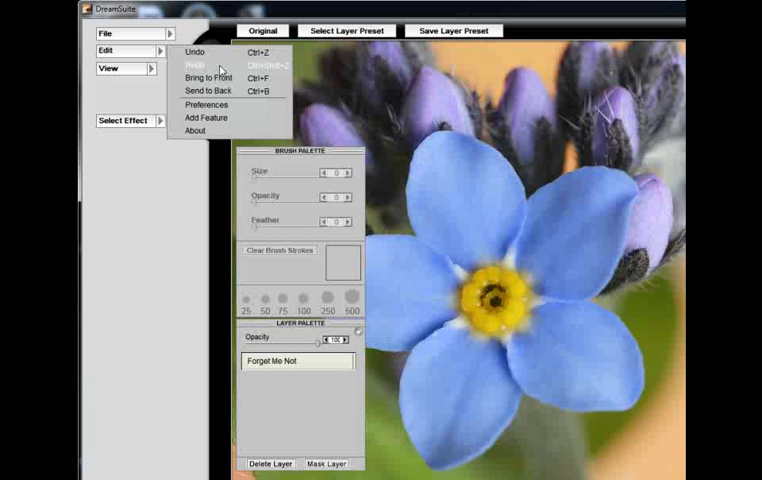
mouse_move(130, 62)
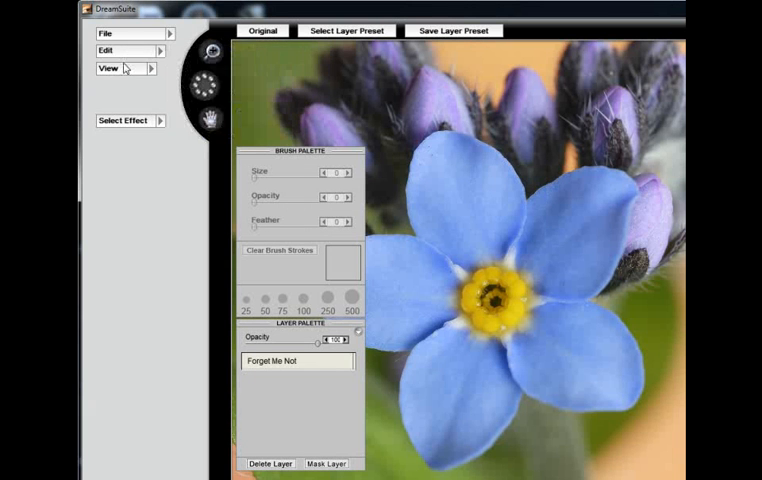
left_click(106, 68)
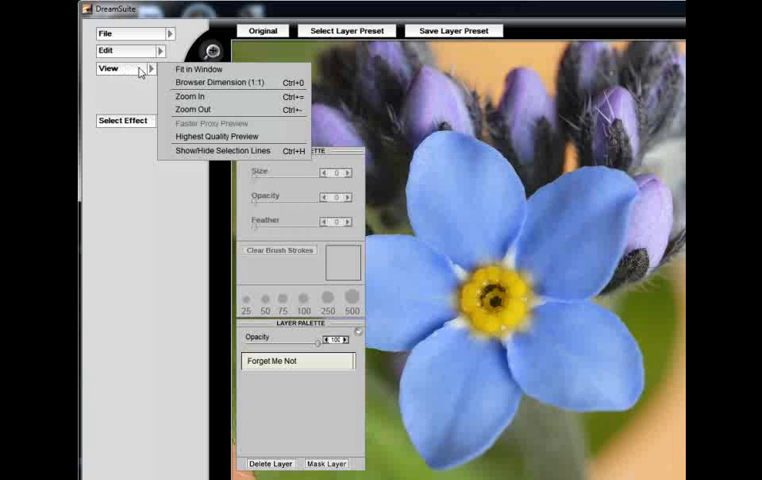
left_click(108, 68)
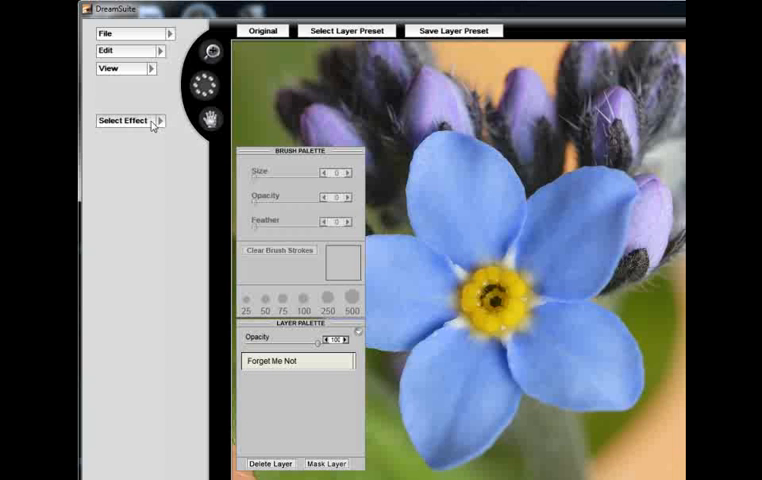
left_click(127, 121)
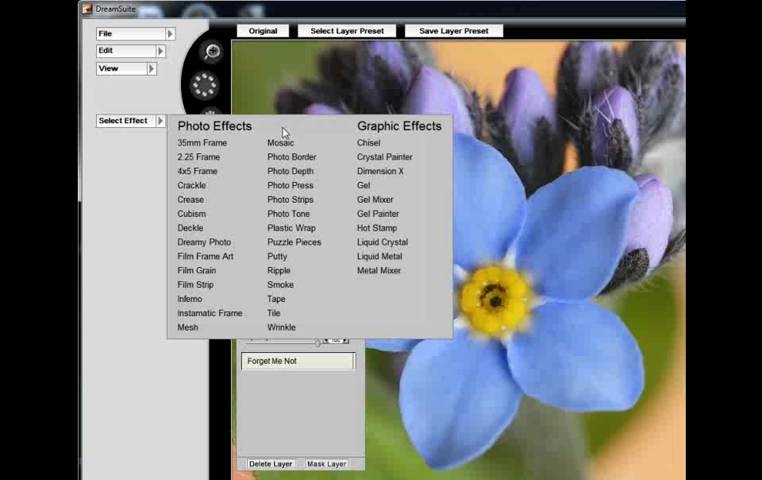
mouse_move(290, 214)
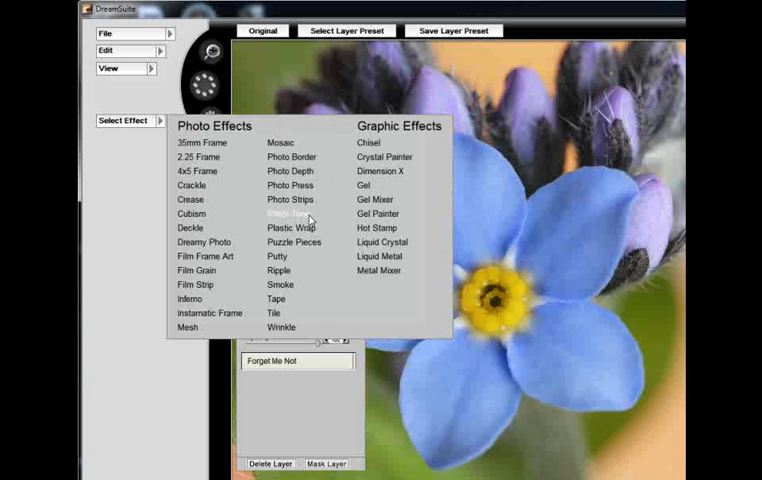
left_click(290, 214)
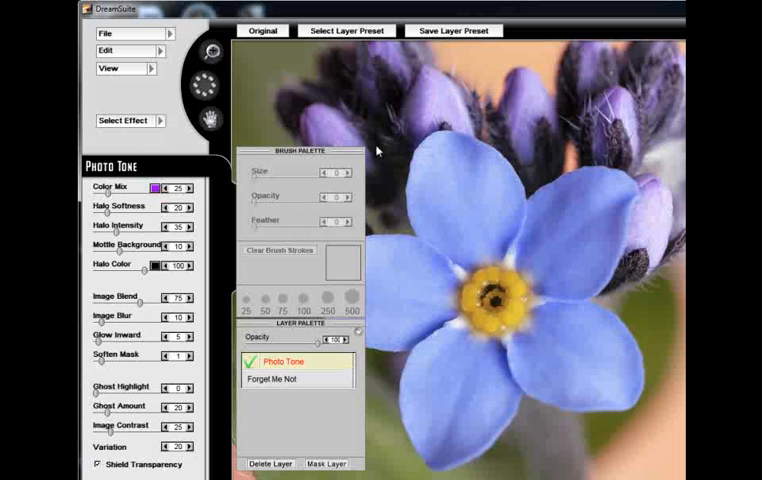
mouse_move(332, 161)
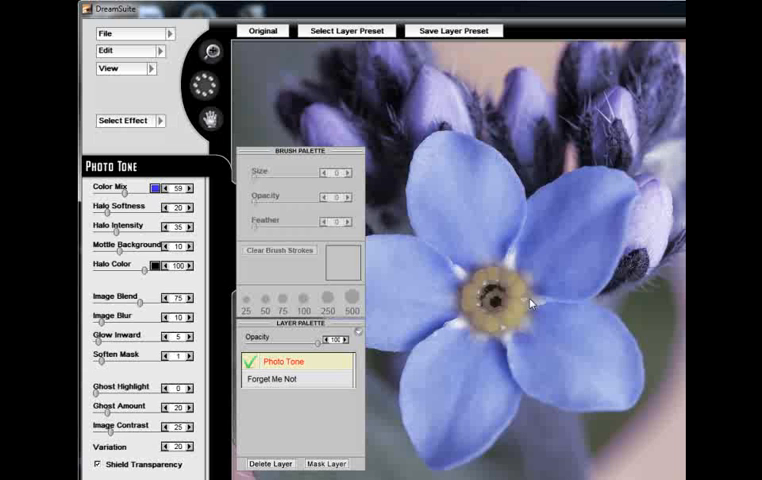
mouse_move(366, 107)
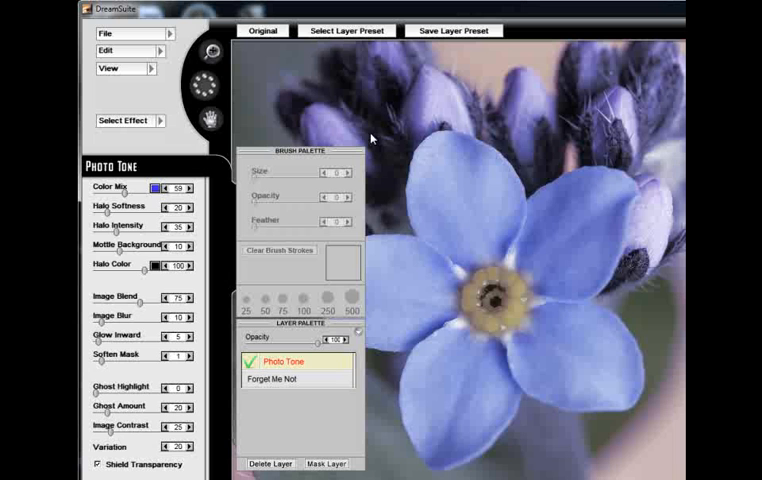
mouse_move(333, 158)
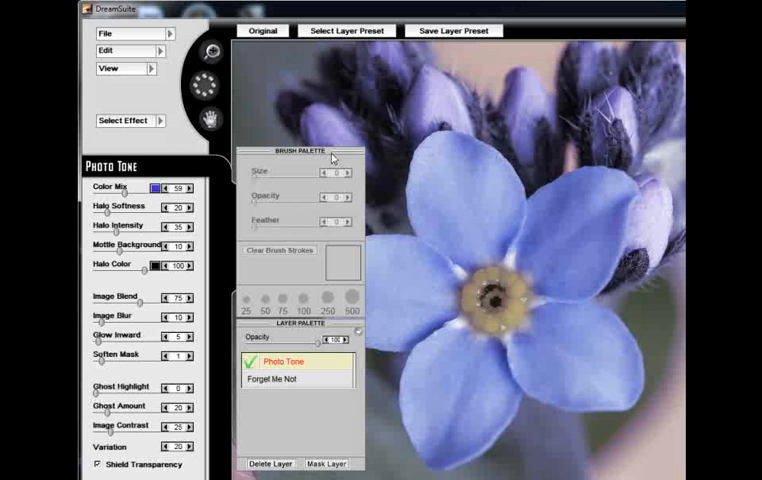
mouse_move(465, 173)
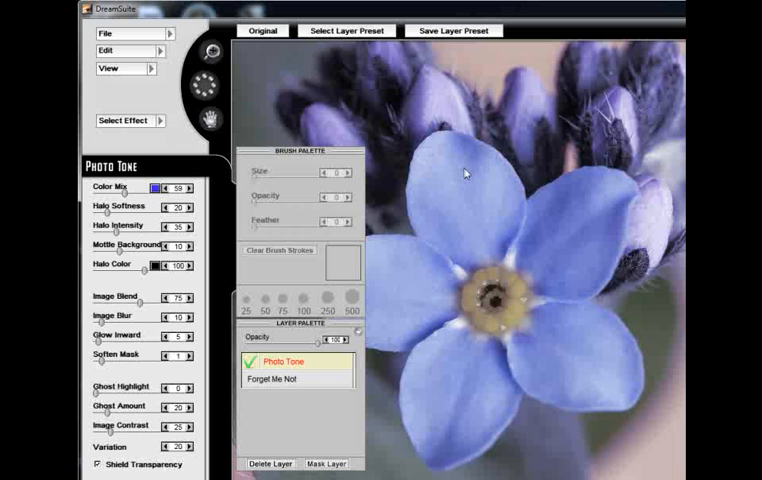